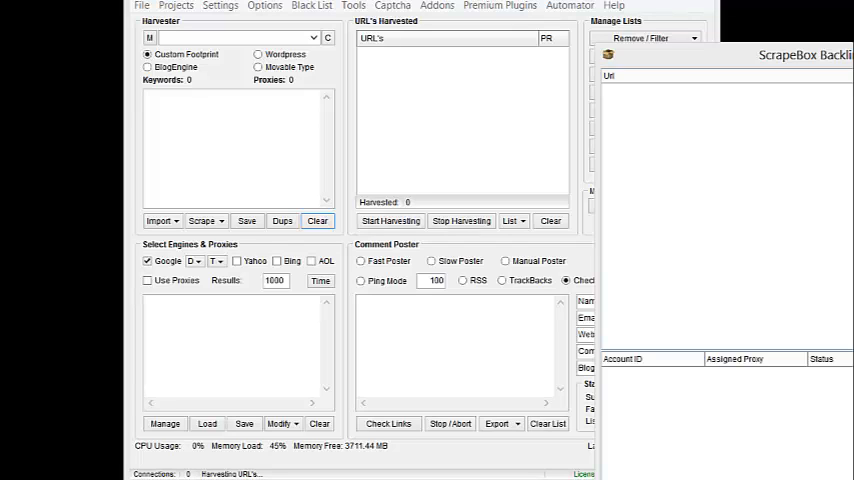
pyautogui.moveTo(838, 18)
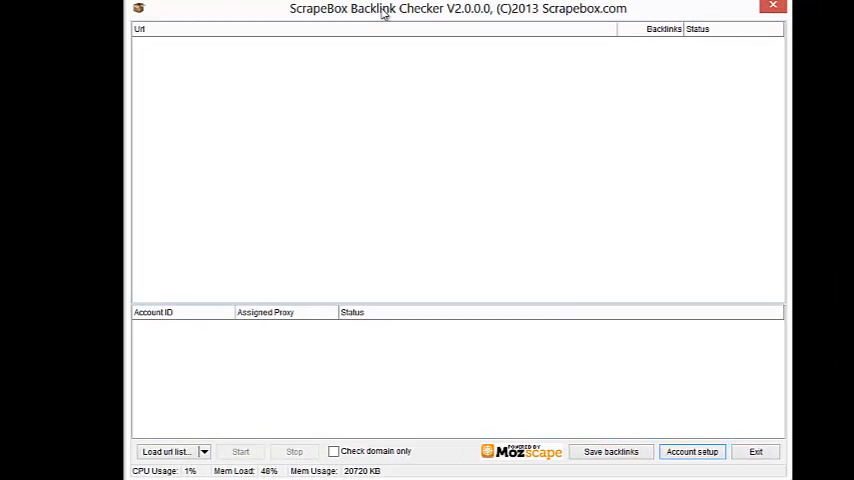
pyautogui.moveTo(508, 468)
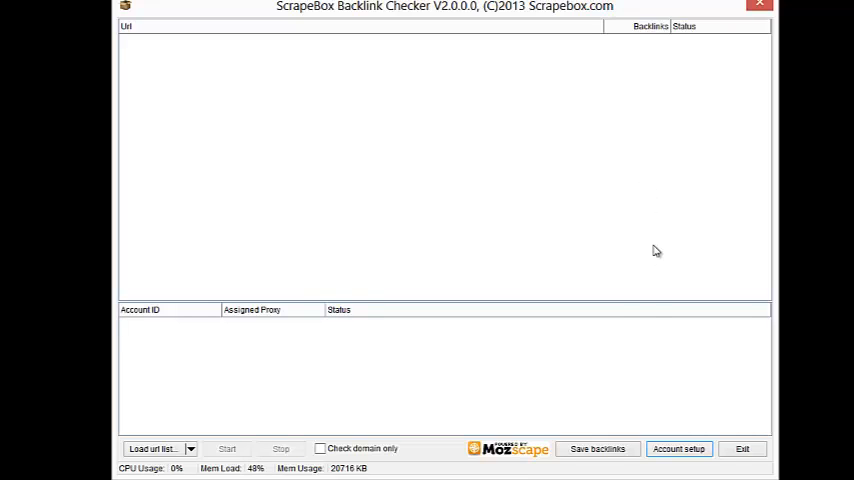
pyautogui.moveTo(328, 372)
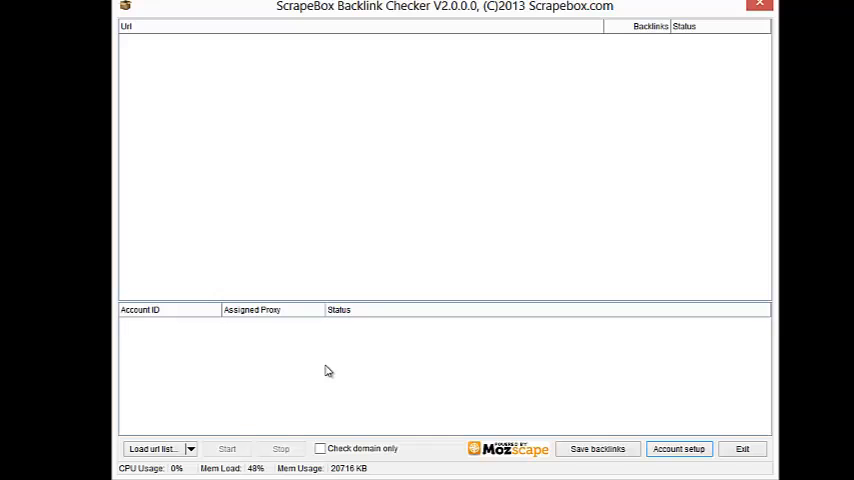
pyautogui.moveTo(628, 400)
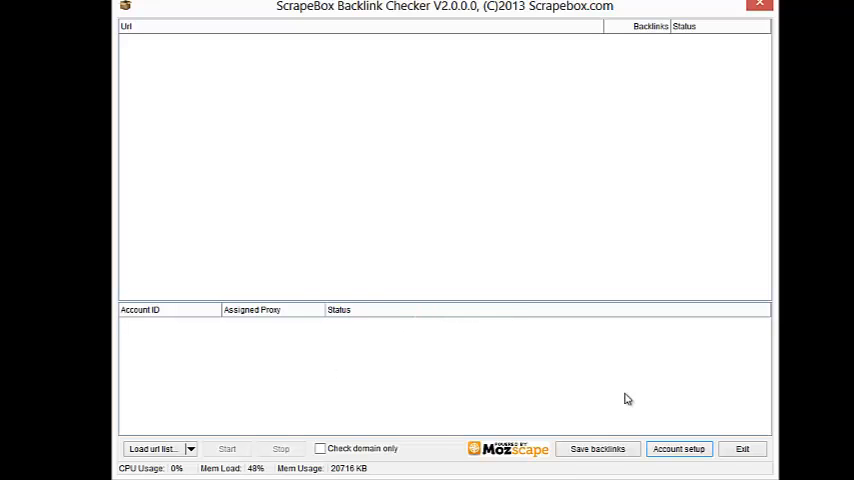
pyautogui.moveTo(596, 392)
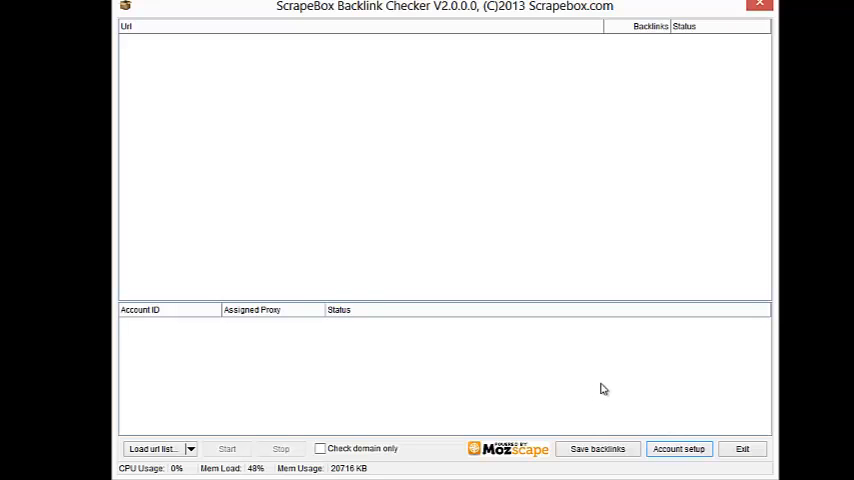
pyautogui.moveTo(680, 448)
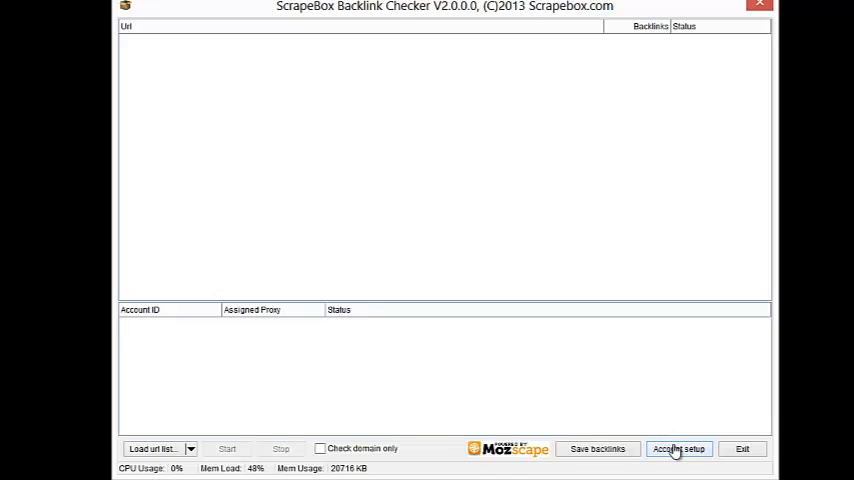
# Bring up the Account Setup dialog listing the two Moz API credential lines.
pyautogui.click(680, 448)
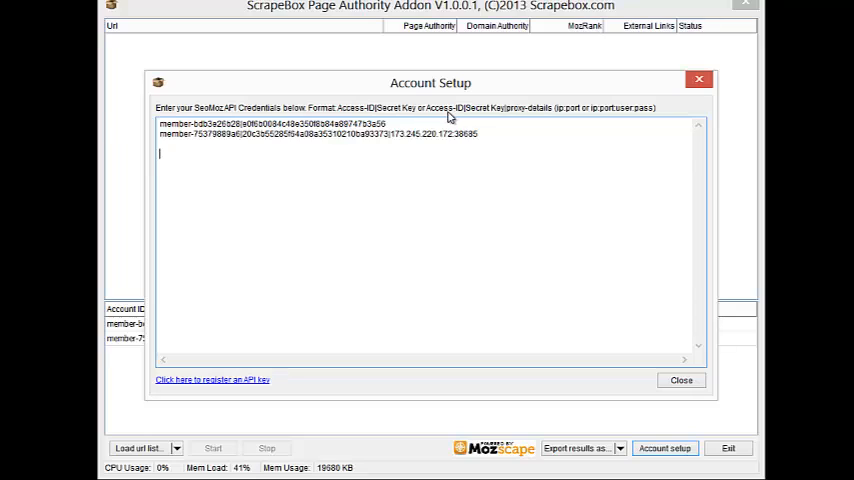
pyautogui.moveTo(576, 118)
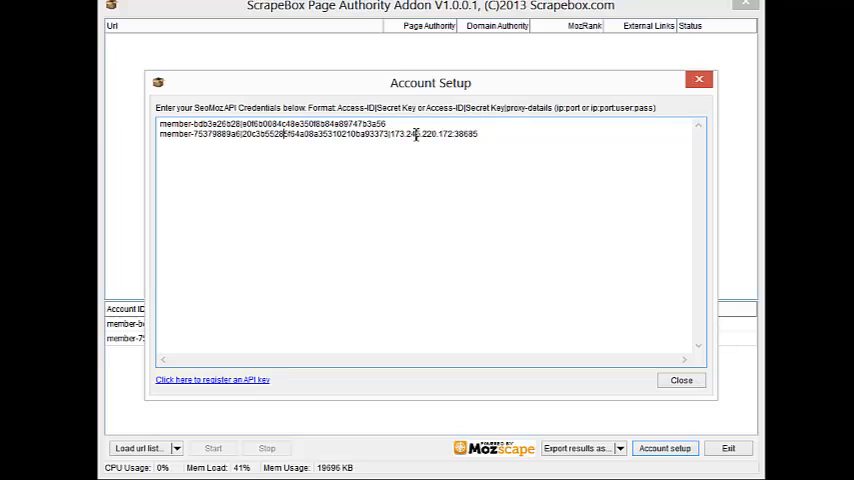
pyautogui.moveTo(322, 276)
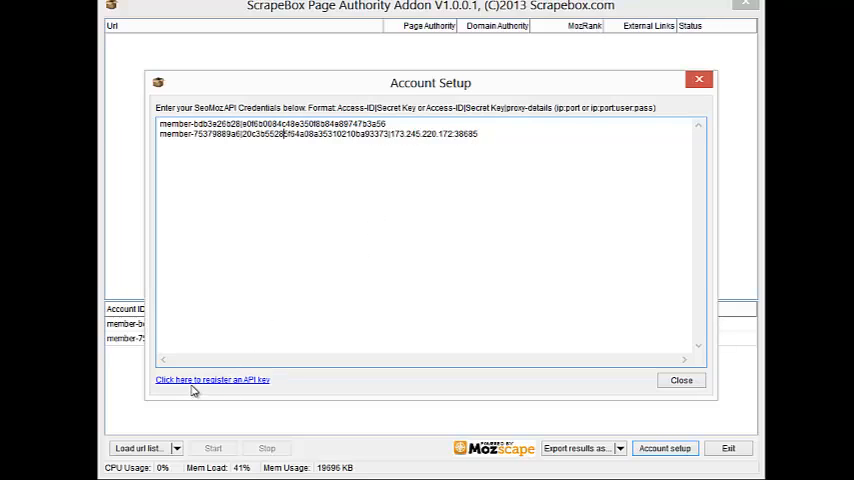
# Follow the register-an-API-key link to SEOmoz and start generating a free Mozscape API key.
pyautogui.click(212, 380)
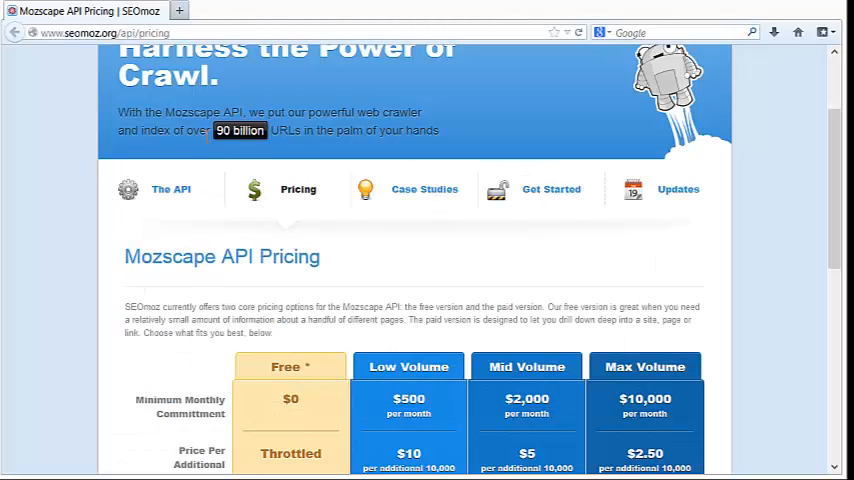
pyautogui.scroll(3)
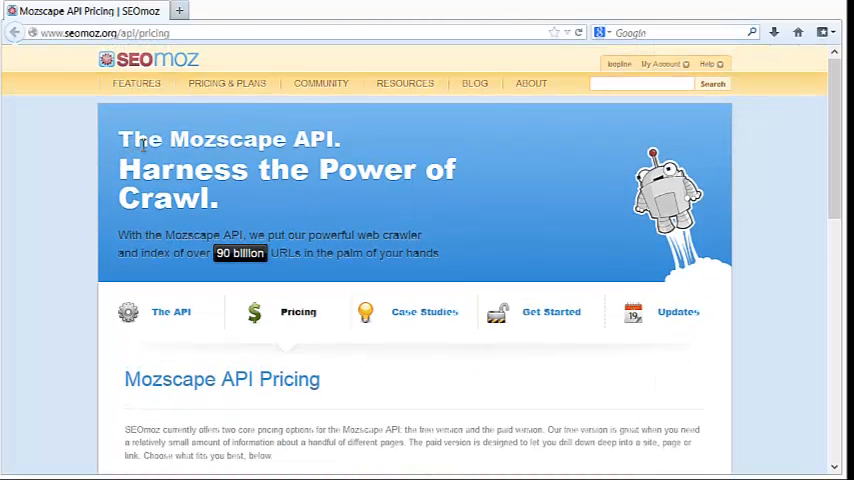
pyautogui.moveTo(220, 132)
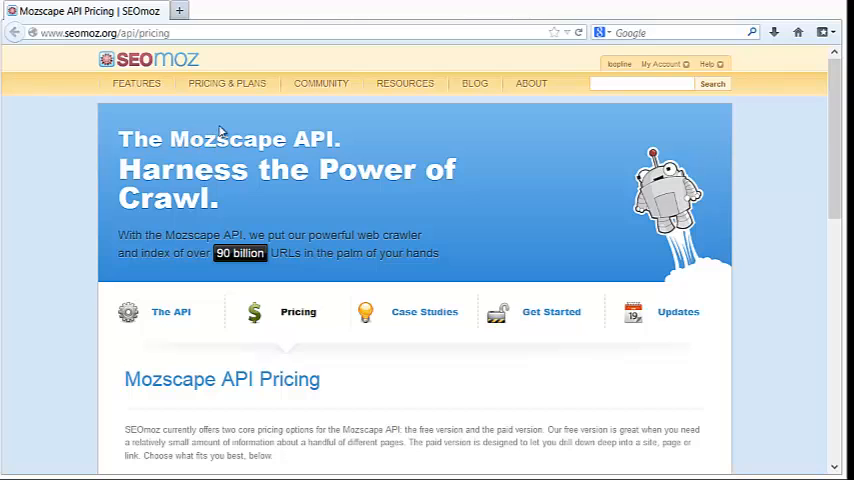
pyautogui.scroll(-3)
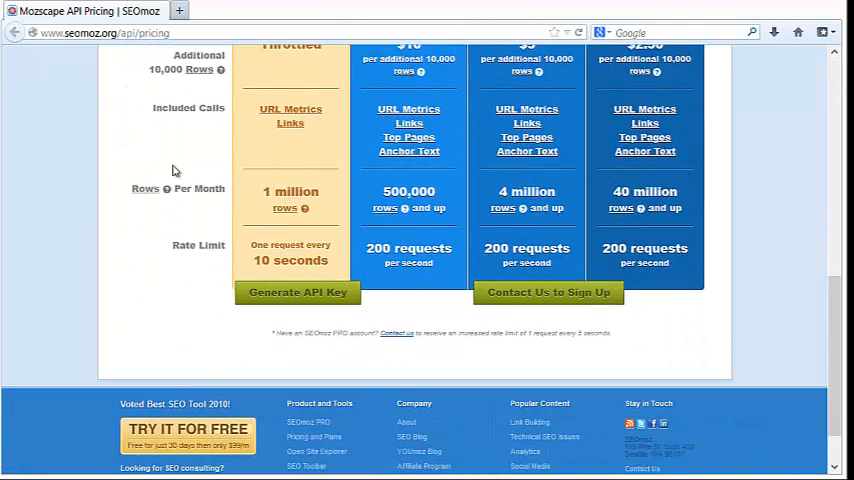
pyautogui.moveTo(296, 292)
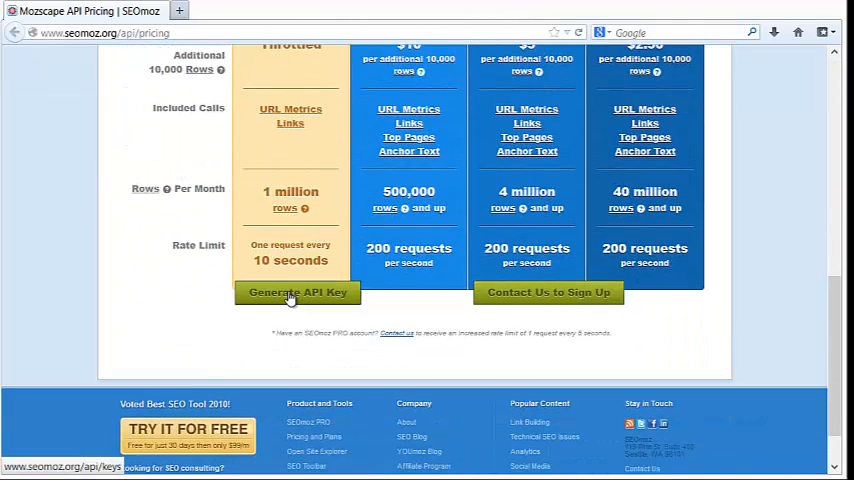
pyautogui.click(296, 292)
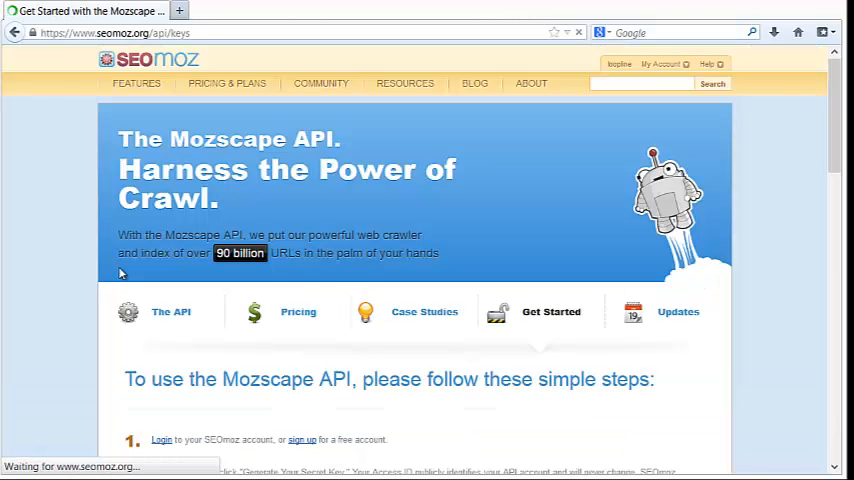
pyautogui.scroll(-3)
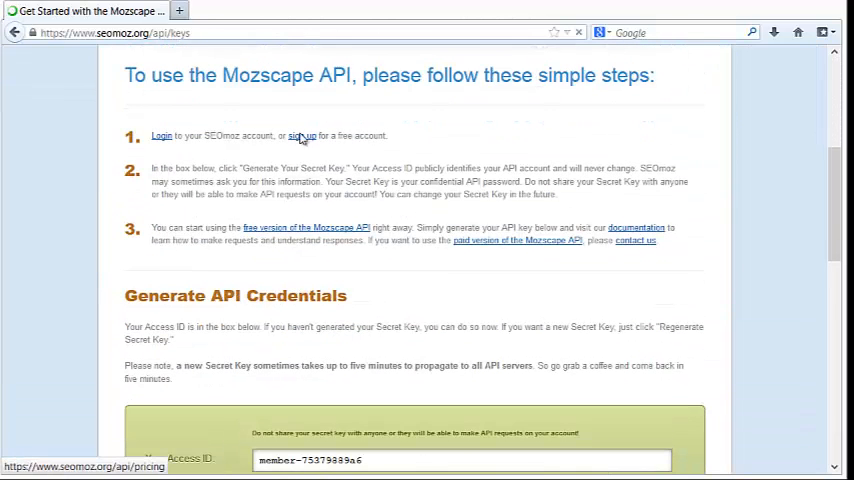
pyautogui.moveTo(576, 196)
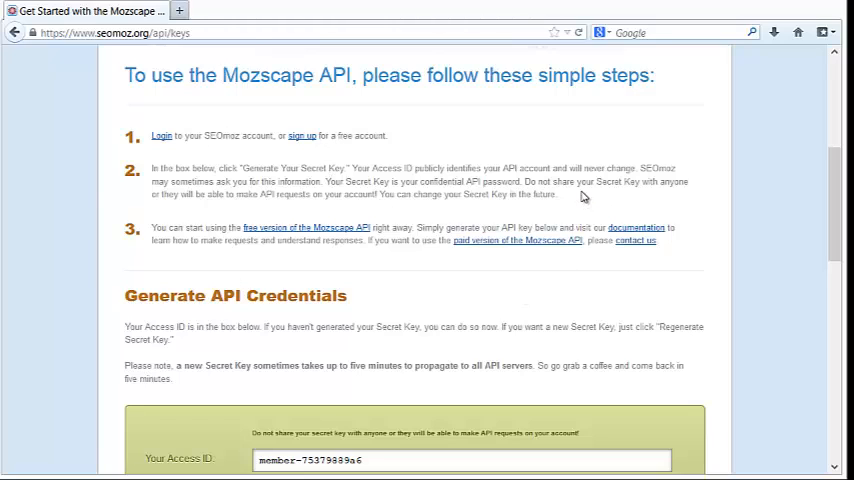
pyautogui.moveTo(388, 268)
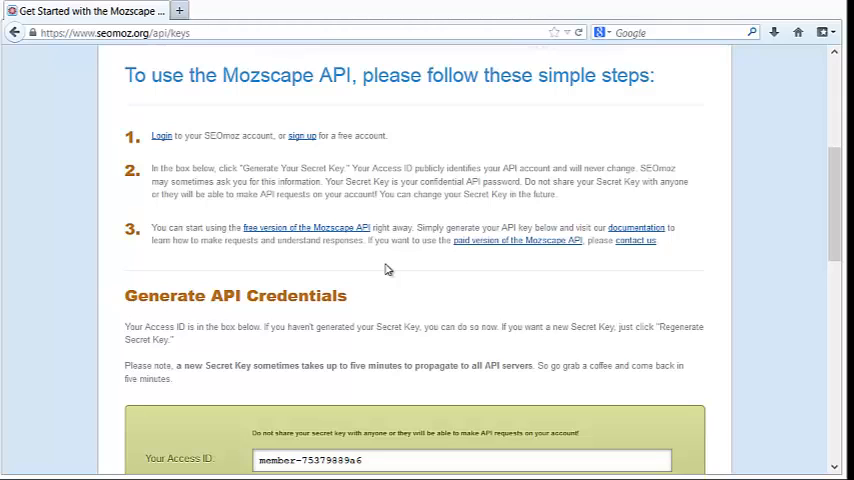
pyautogui.moveTo(390, 276)
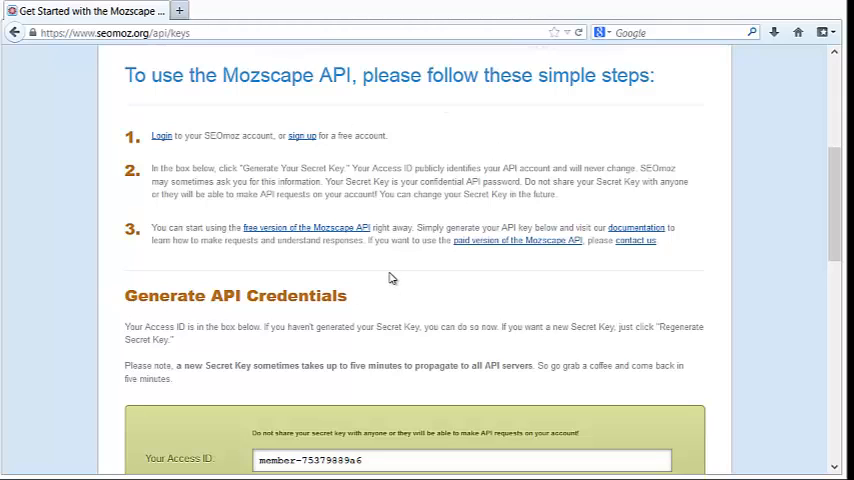
# Confirm 'Yes, regenerate a new key', regenerate the secret key and continue back to the API keys page.
pyautogui.scroll(-3)
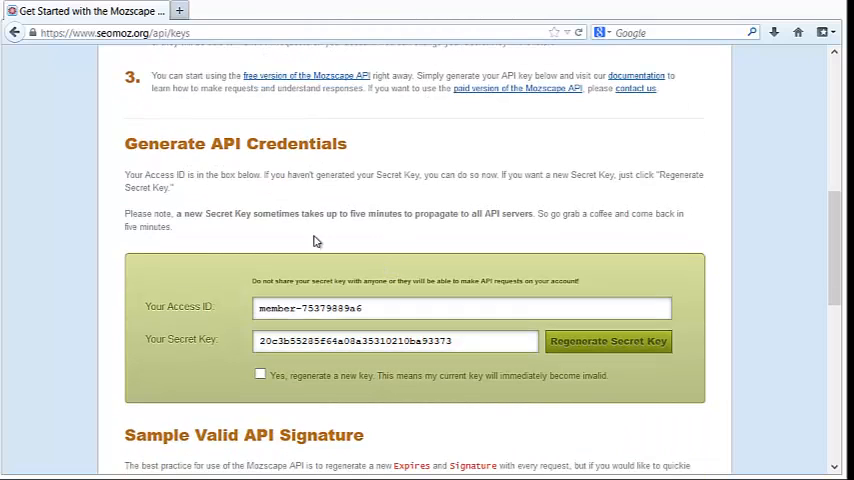
pyautogui.moveTo(584, 340)
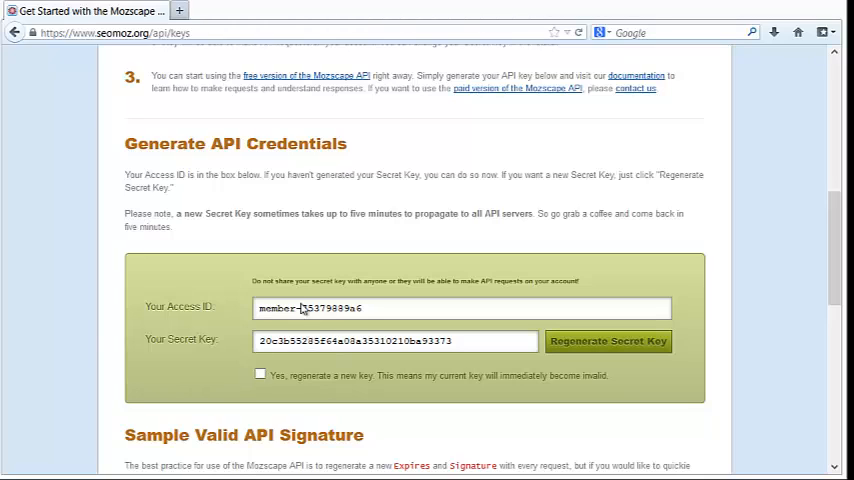
pyautogui.moveTo(436, 328)
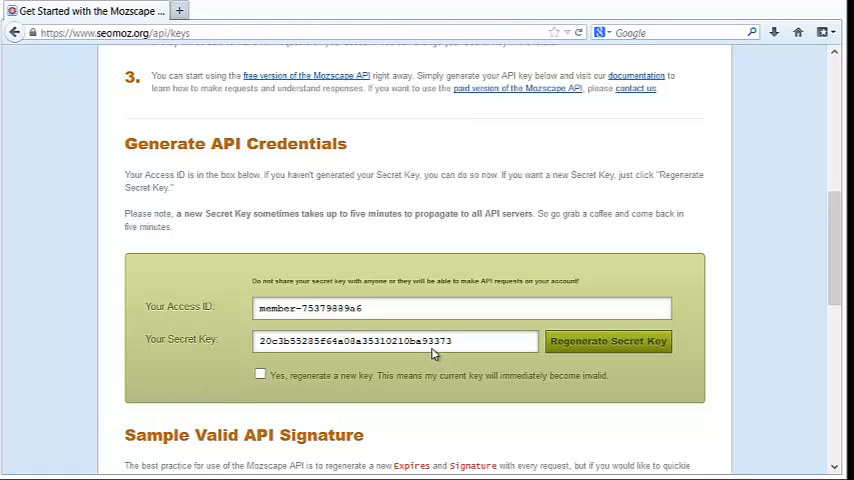
pyautogui.moveTo(424, 326)
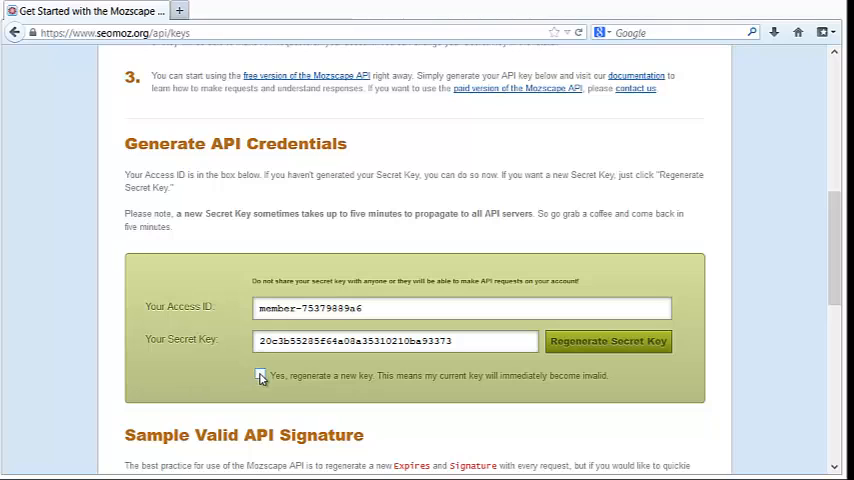
pyautogui.click(260, 372)
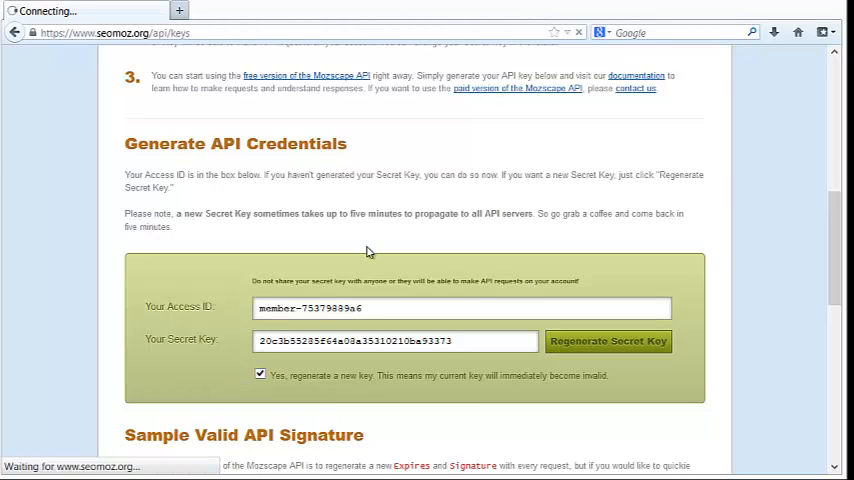
pyautogui.click(608, 340)
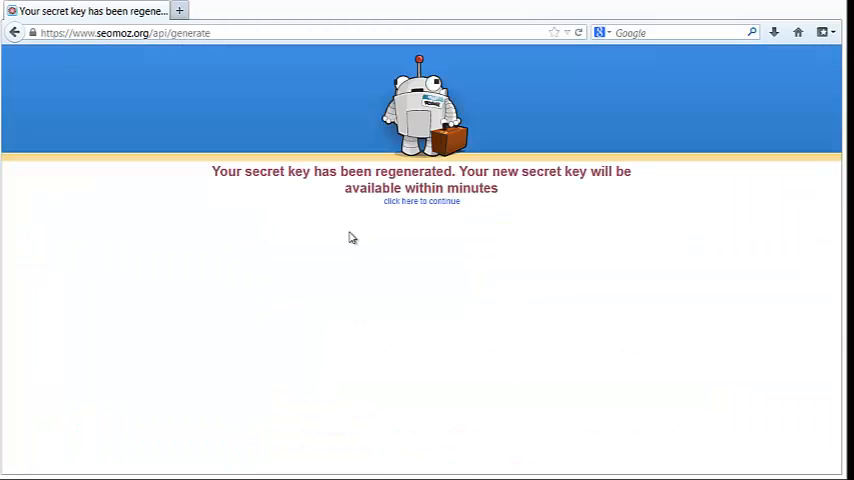
pyautogui.moveTo(392, 218)
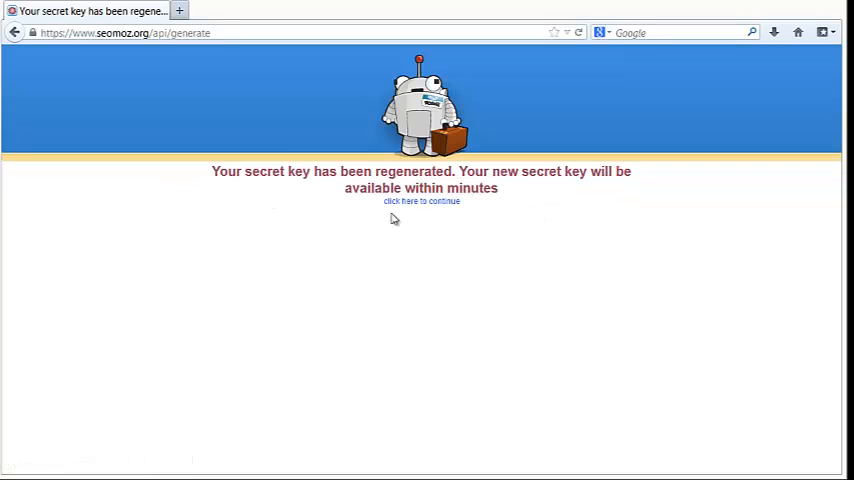
pyautogui.click(420, 200)
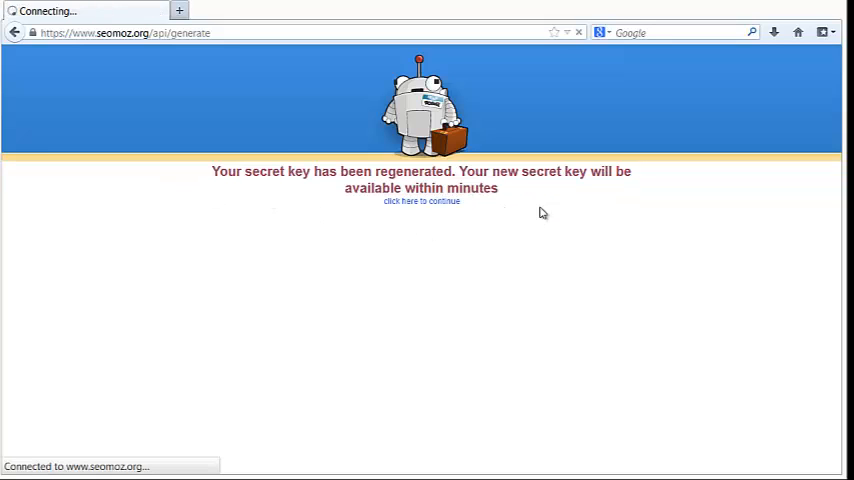
pyautogui.moveTo(224, 250)
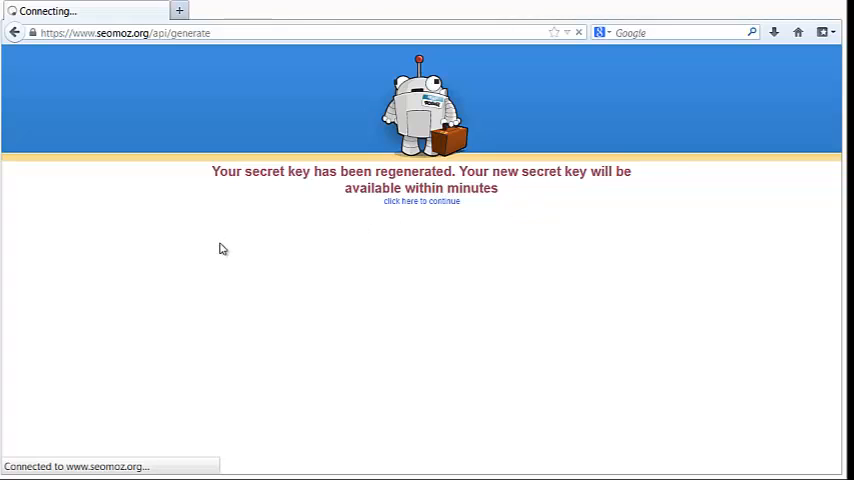
pyautogui.click(420, 200)
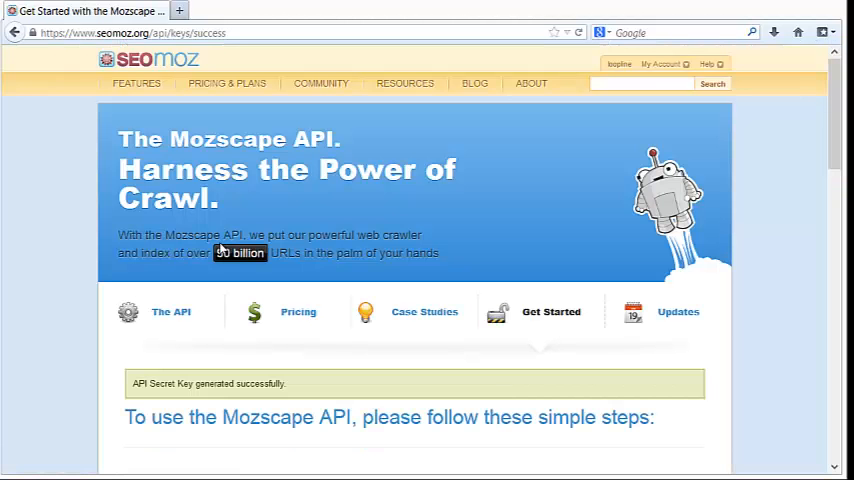
# Select the newly regenerated Secret Key under Generate API Credentials for copying.
pyautogui.scroll(-3)
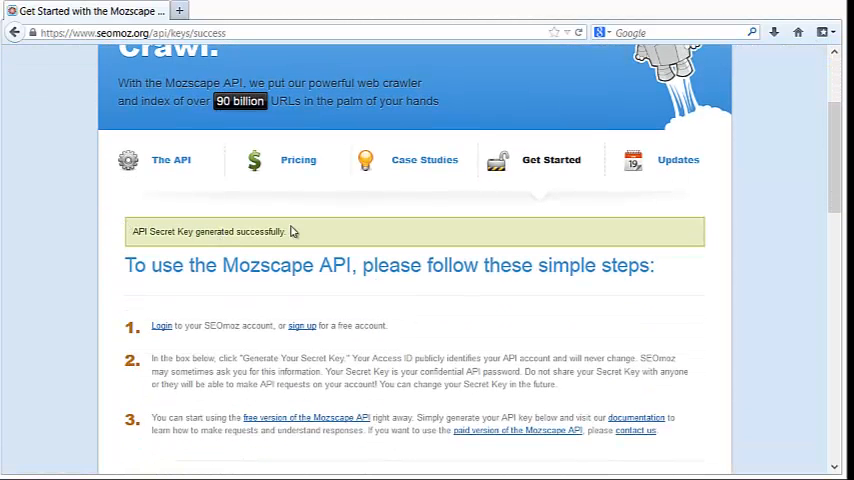
pyautogui.scroll(-3)
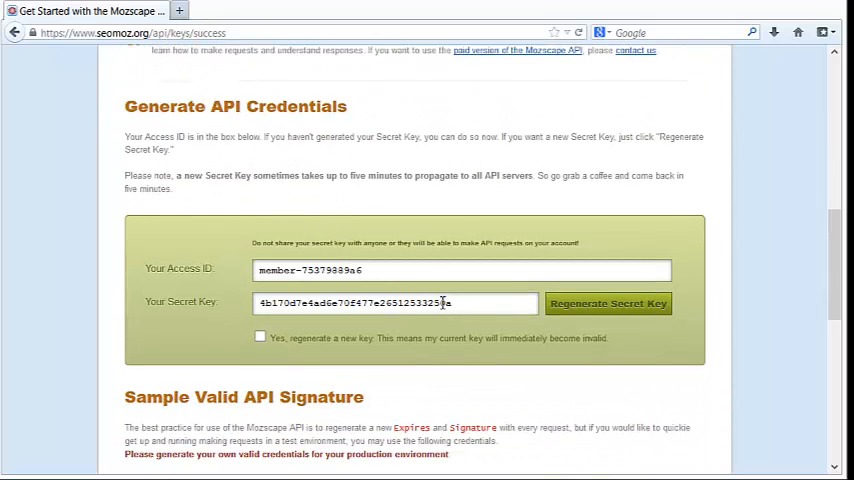
pyautogui.tripleClick(396, 304)
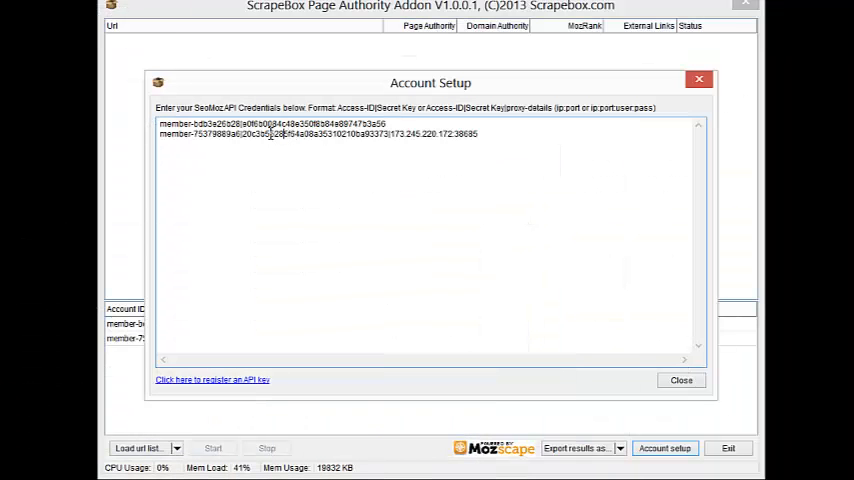
# Paste the new secret key over the second account's old key and close Account Setup.
pyautogui.doubleClick(252, 134)
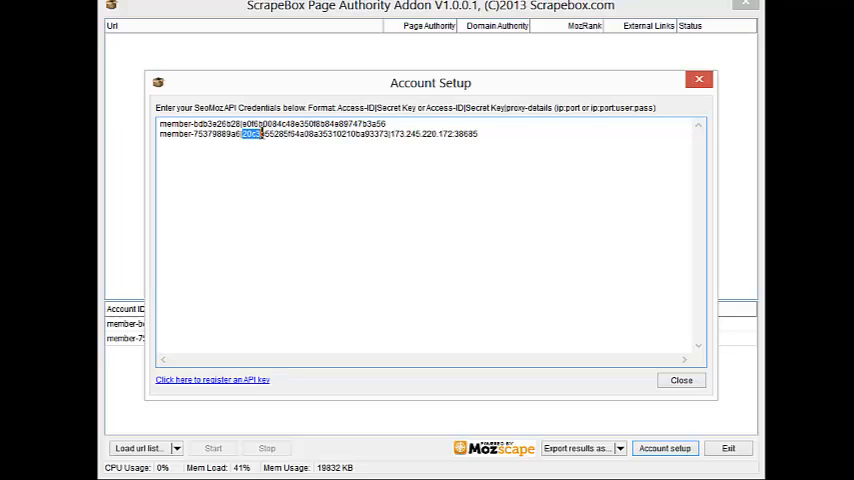
pyautogui.moveTo(242, 132); pyautogui.dragTo(388, 132)
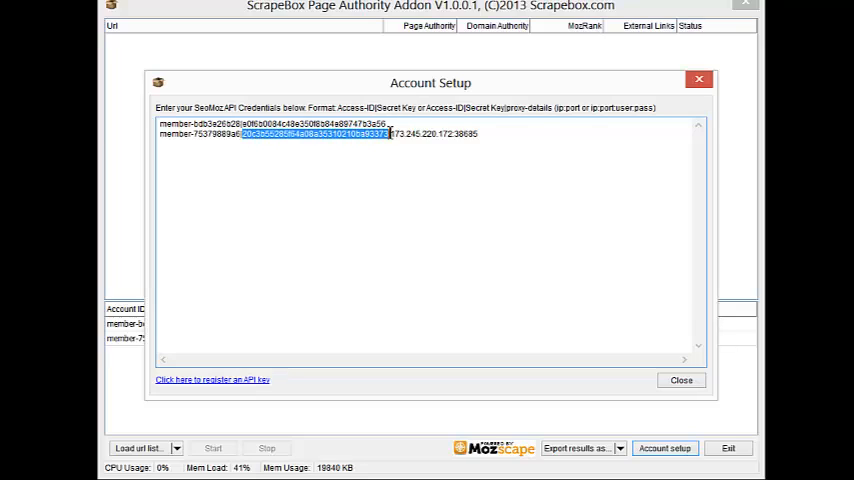
pyautogui.moveTo(434, 214)
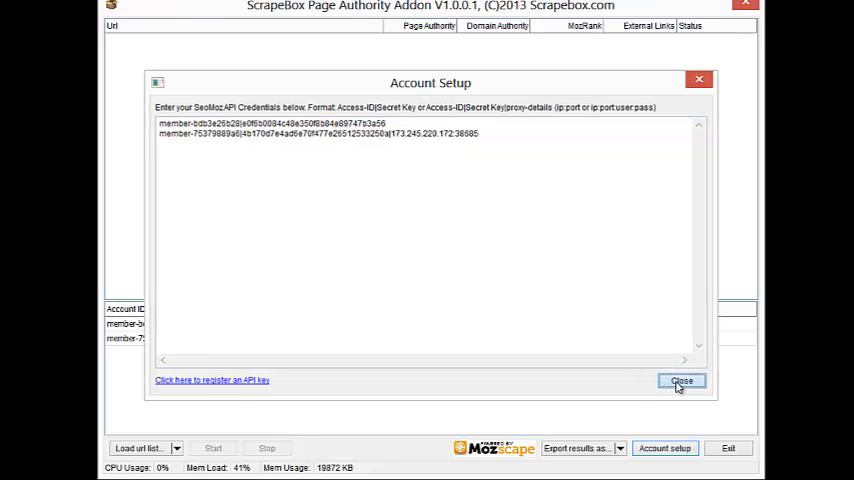
pyautogui.click(680, 380)
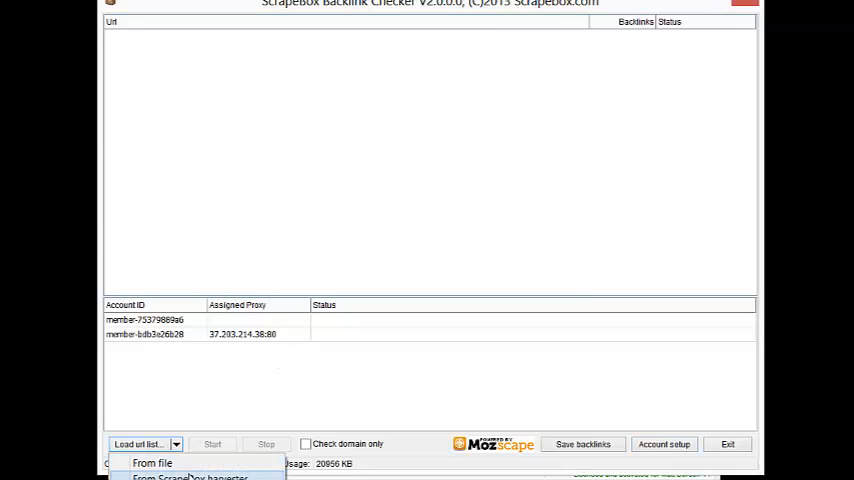
# Import the URL list from the ScrapeBox harvester and start the backlink check.
pyautogui.click(152, 462)
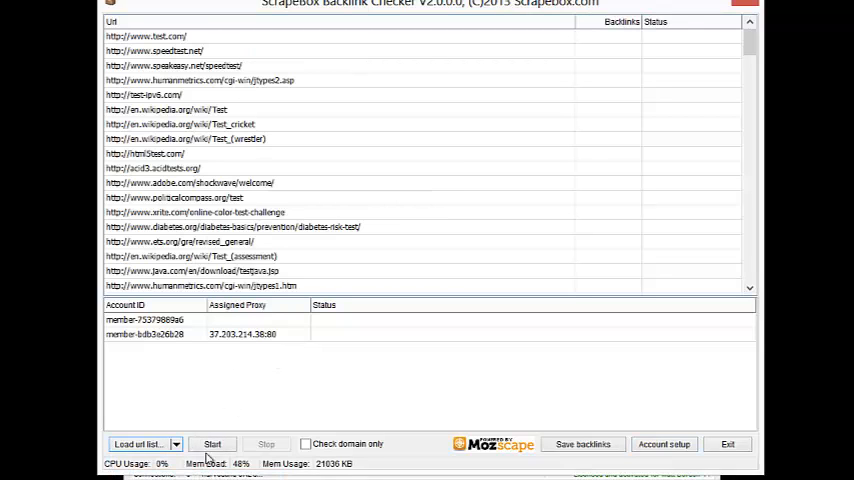
pyautogui.click(212, 444)
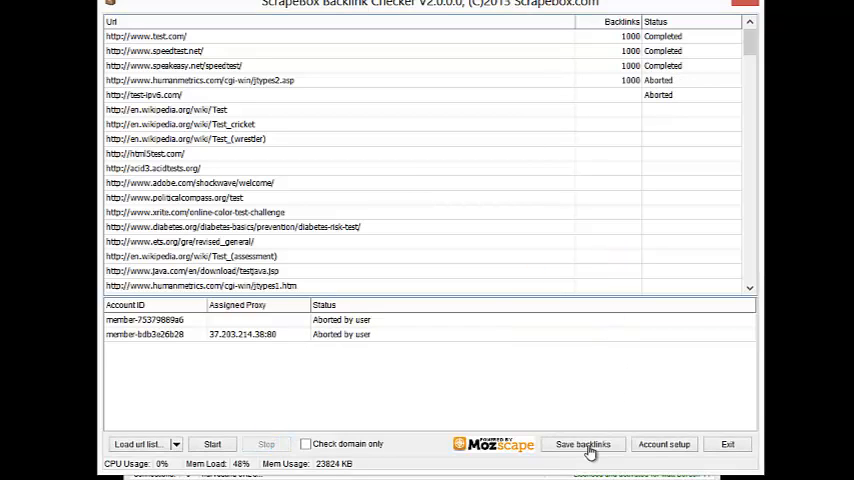
# Save the backlink results as a text file in the Business folder.
pyautogui.click(584, 444)
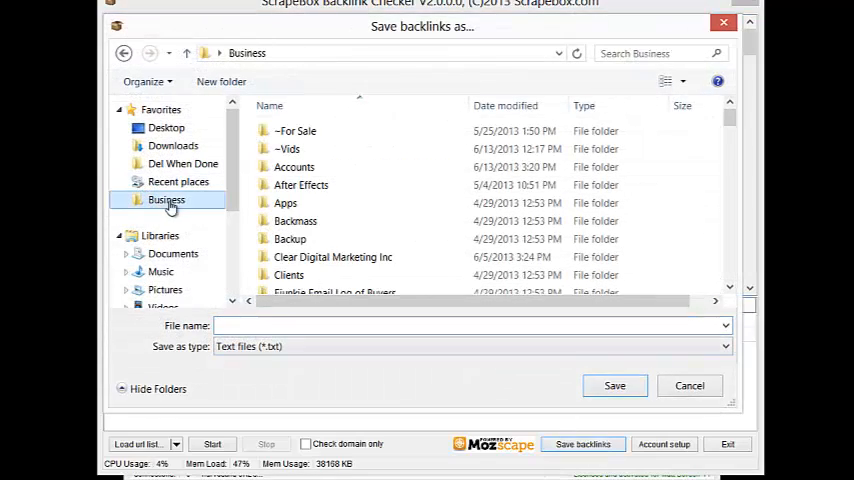
pyautogui.click(688, 384)
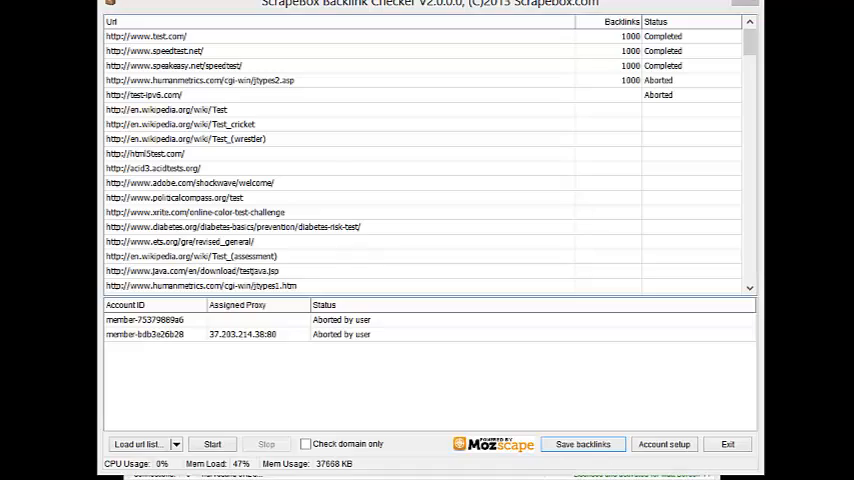
pyautogui.click(582, 444)
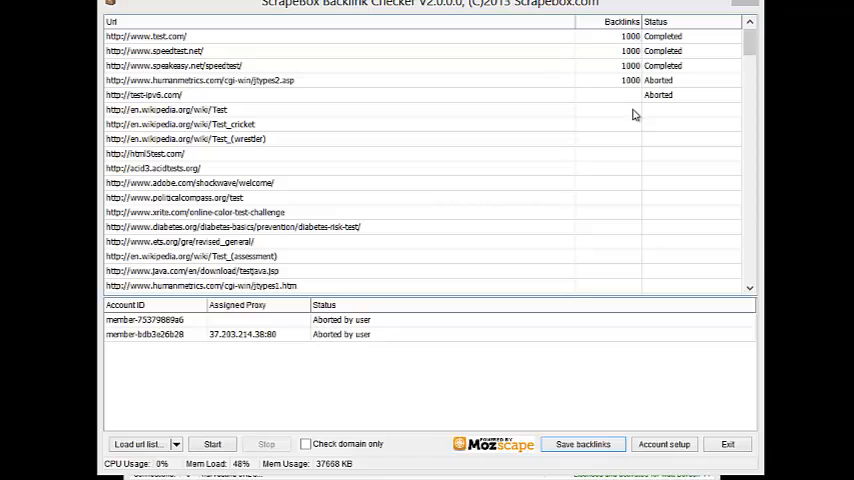
pyautogui.moveTo(616, 112)
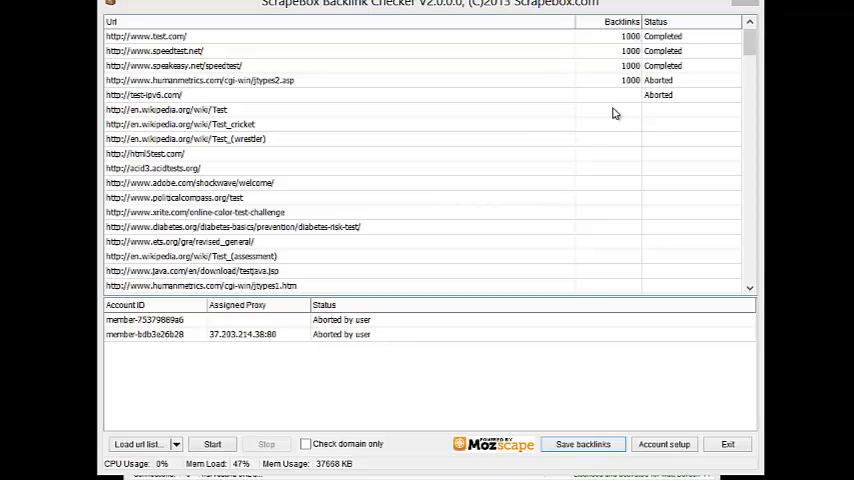
pyautogui.moveTo(628, 108)
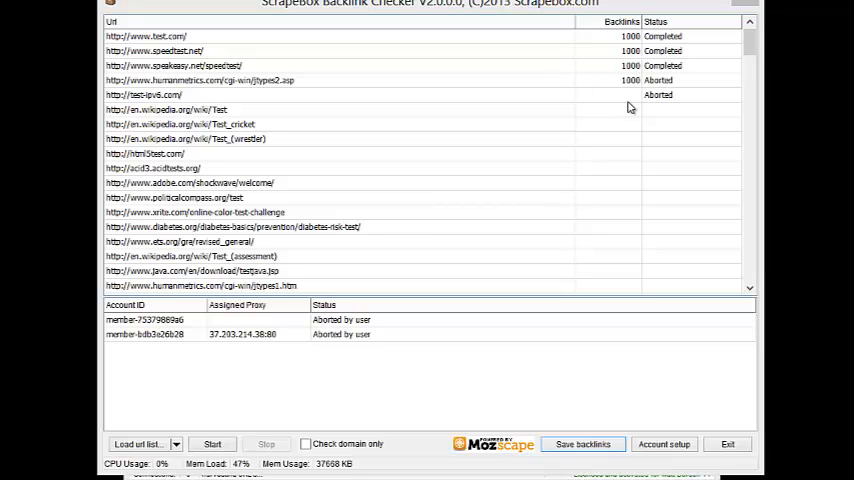